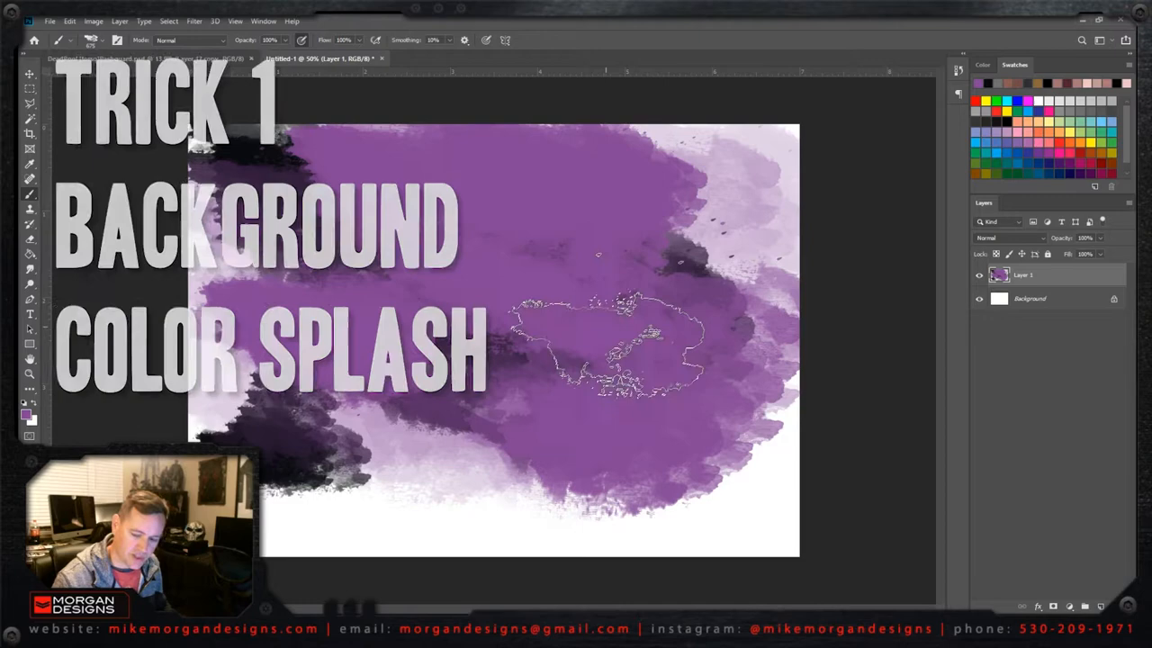
# Step: Choose a dark violet foreground colour in the Color Picker and confirm it
pyautogui.click(25, 412)
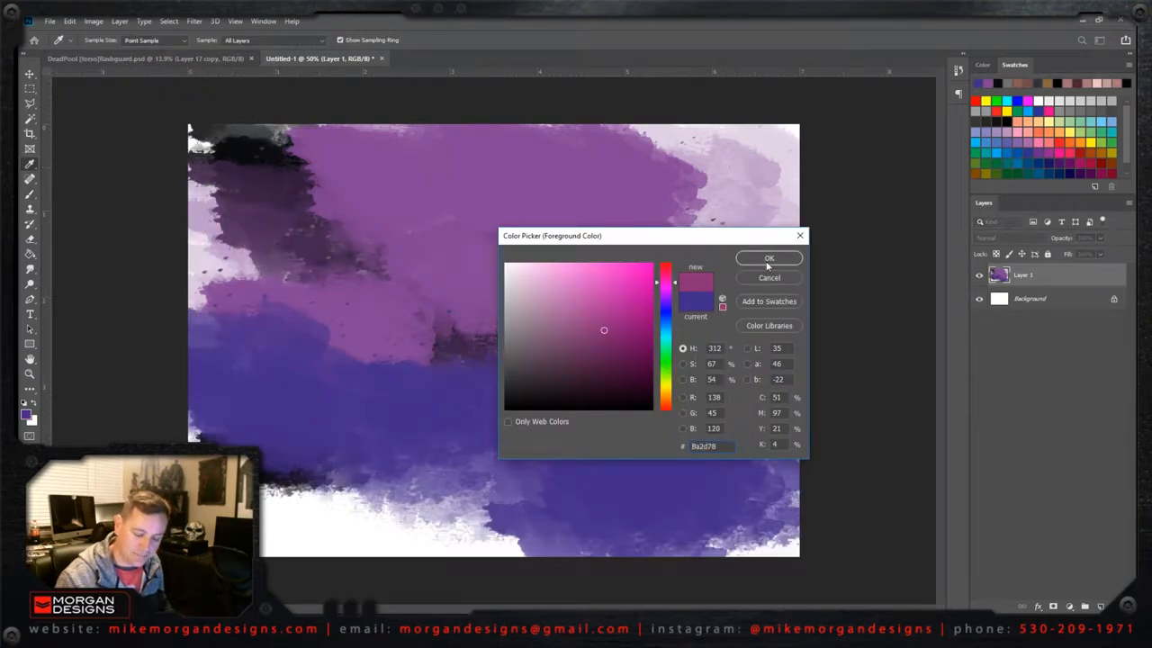
pyautogui.click(769, 259)
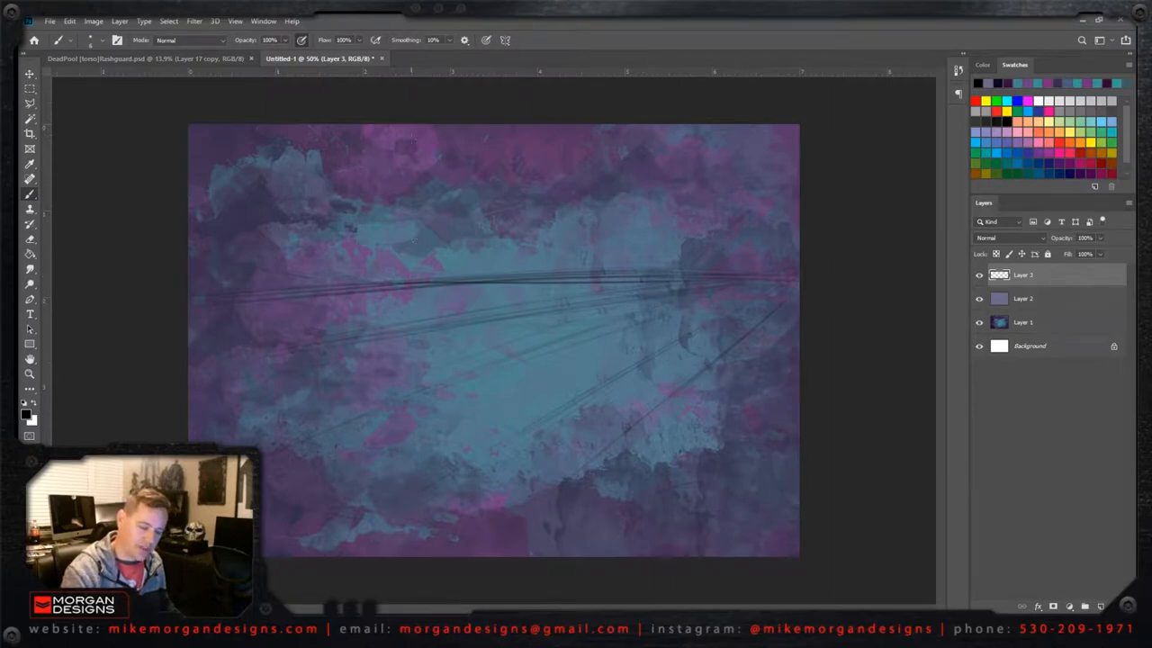
# Step: Sketch converging perspective guide lines across the splash background
pyautogui.moveTo(412, 141); pyautogui.dragTo(412, 201)
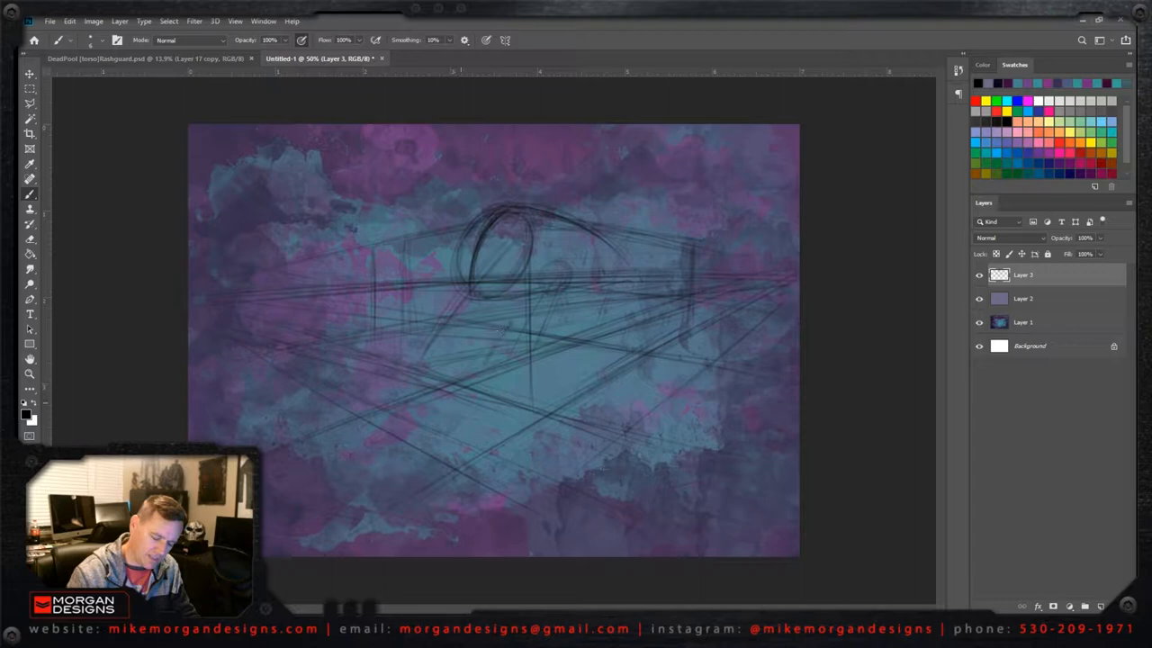
# Step: Rough in and ink the robotic creature's outline with a hard black brush
pyautogui.moveTo(441, 288); pyautogui.dragTo(504, 432)
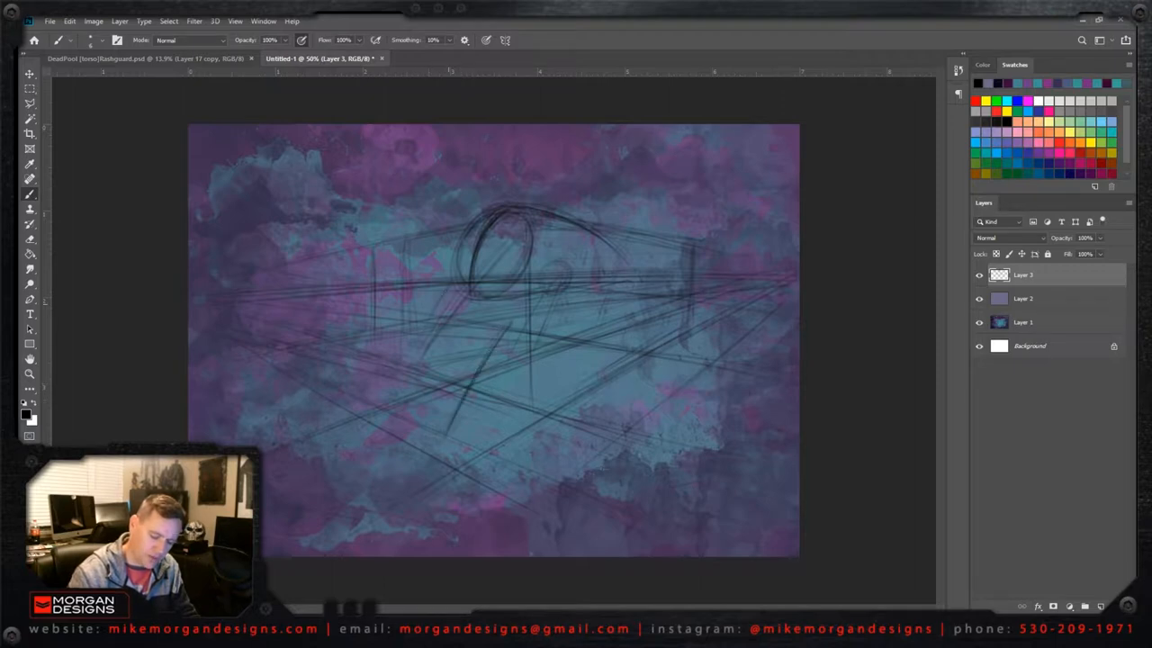
pyautogui.moveTo(342, 378); pyautogui.dragTo(450, 297)
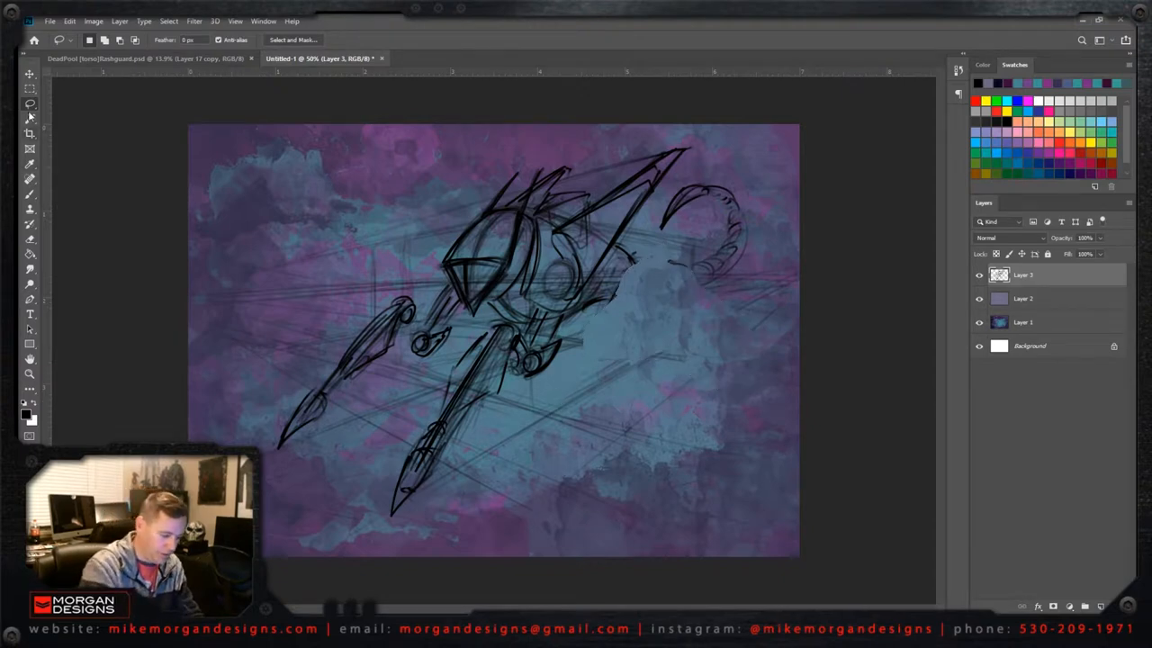
pyautogui.click(29, 119)
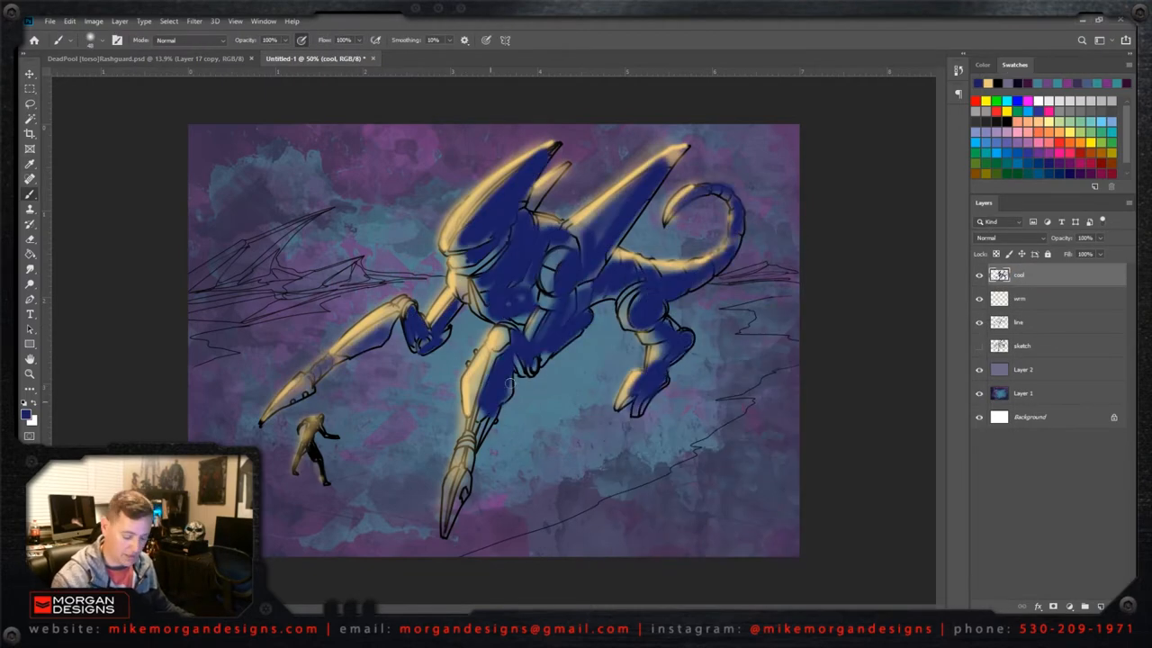
# Step: Block in the creature's blue base colour and warm yellow highlights on new layers
pyautogui.click(1008, 238)
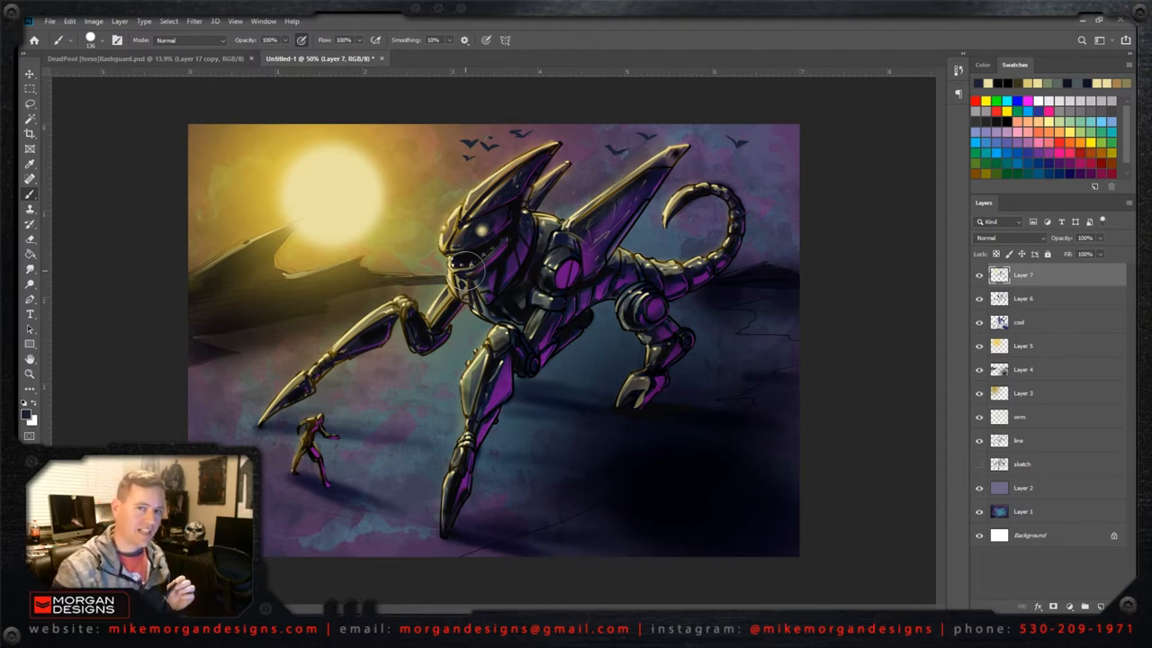
pyautogui.moveTo(709, 590)
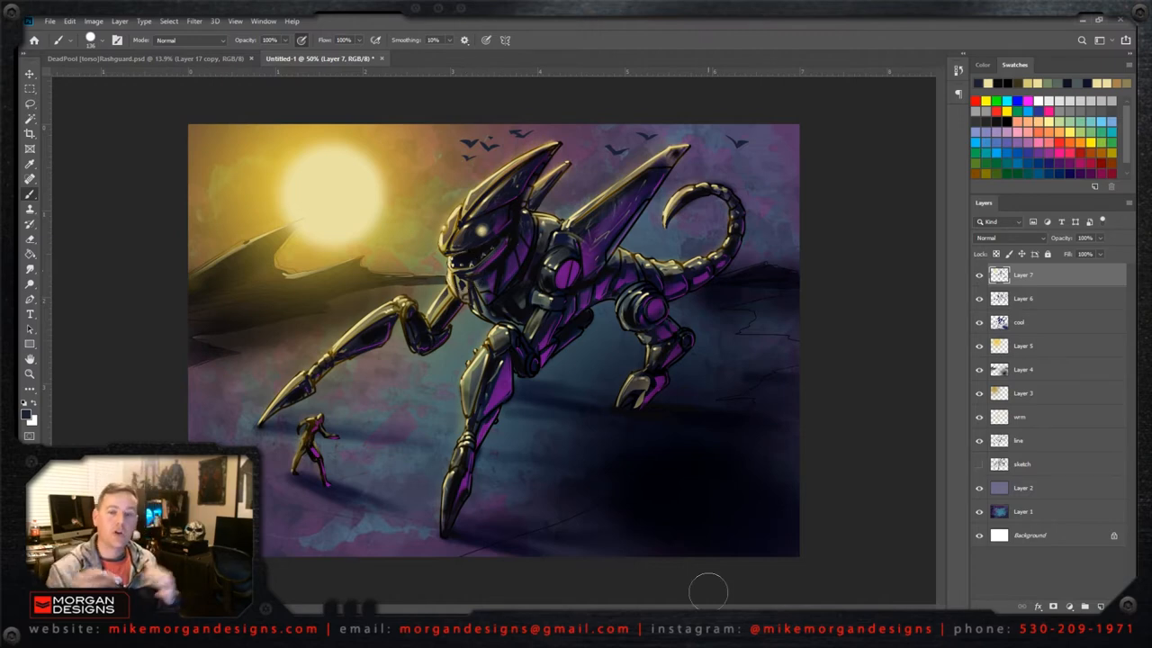